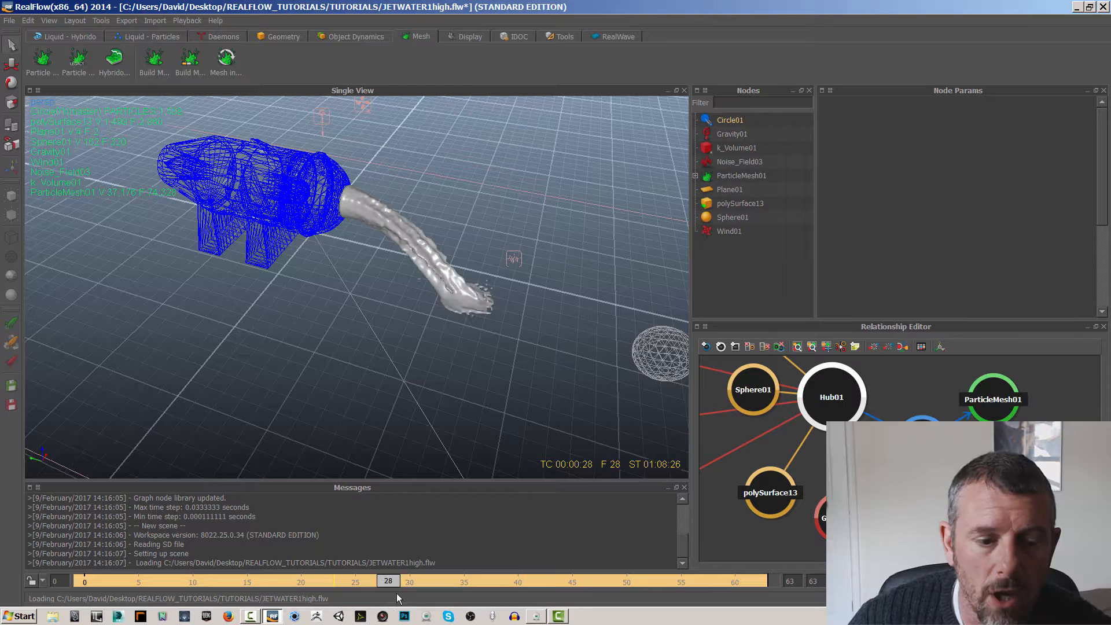
Scrub the jet-water mesh through frames 23–47 and return to an early frame
drag(388, 582, 595, 582)
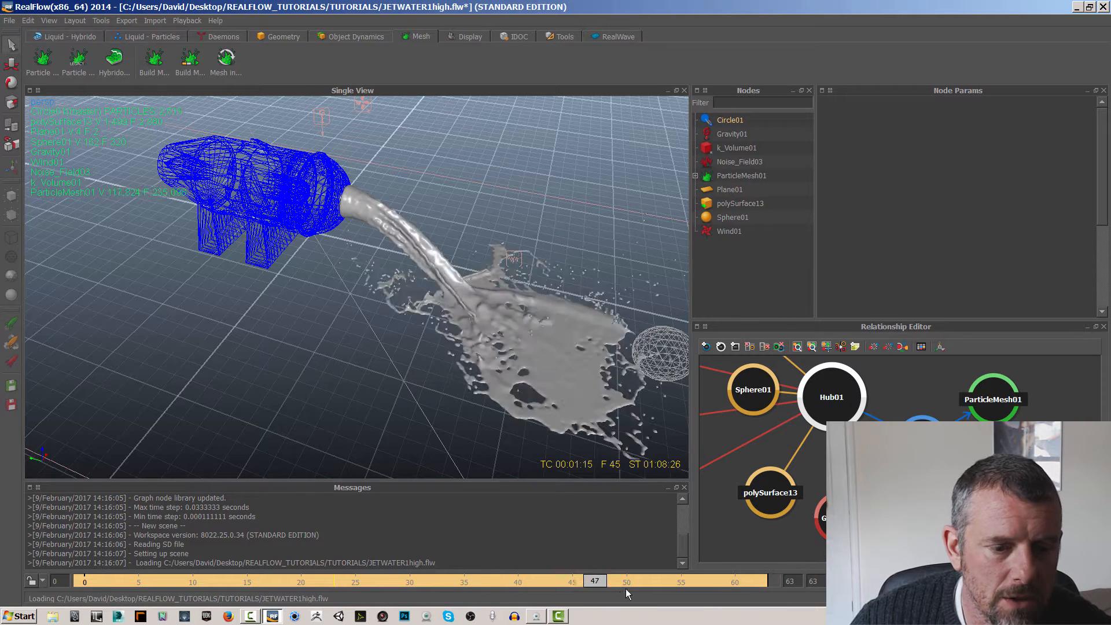
click(714, 581)
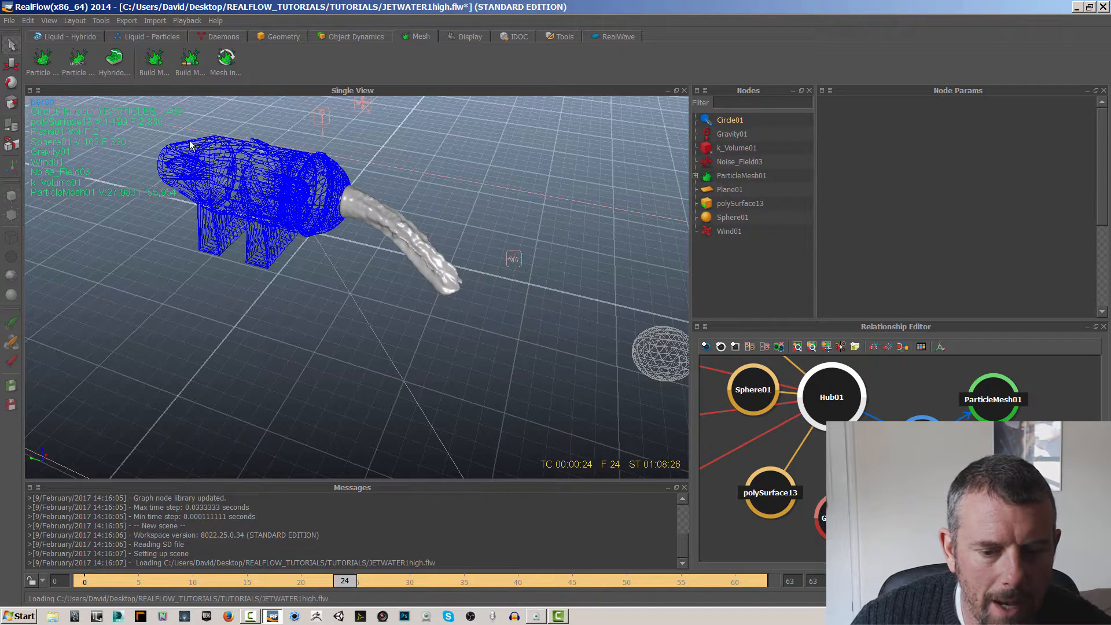
mouse_move(257, 188)
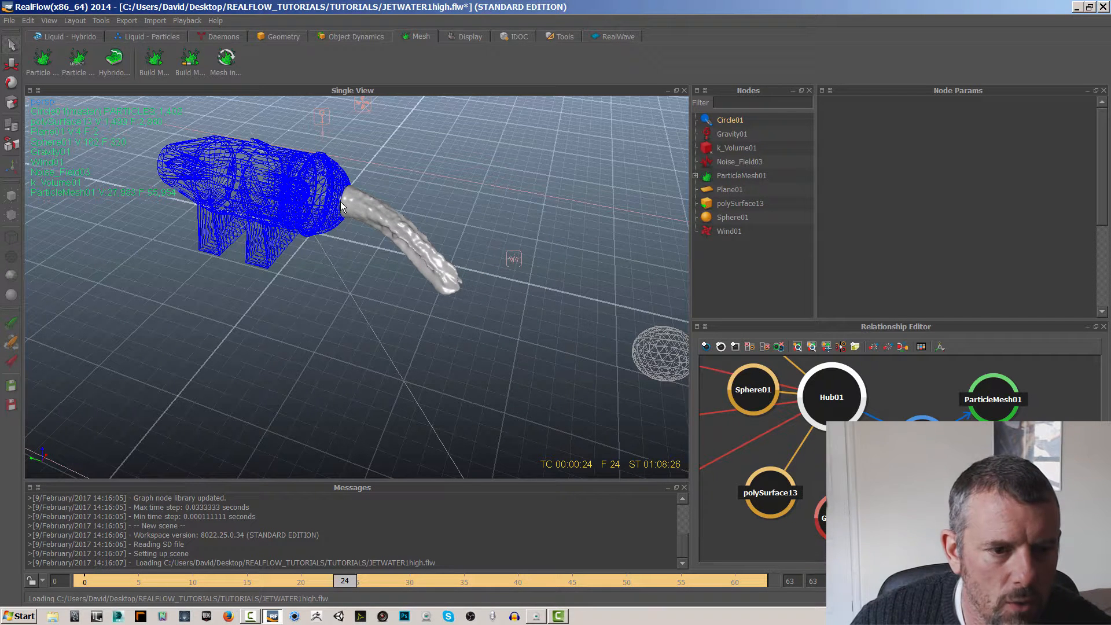
mouse_move(387, 226)
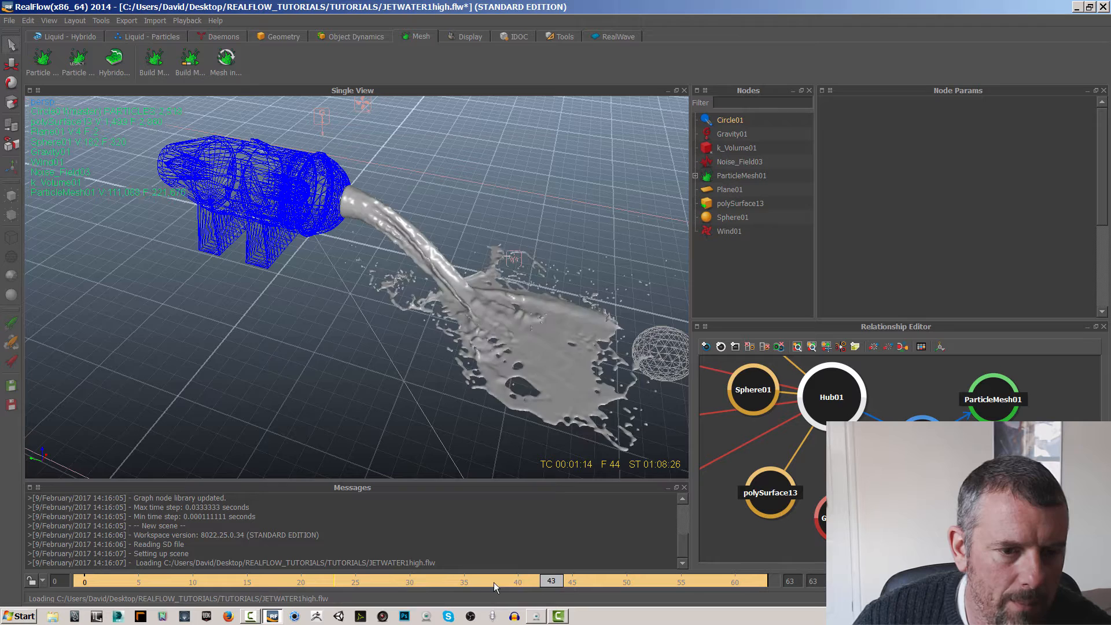
click(334, 581)
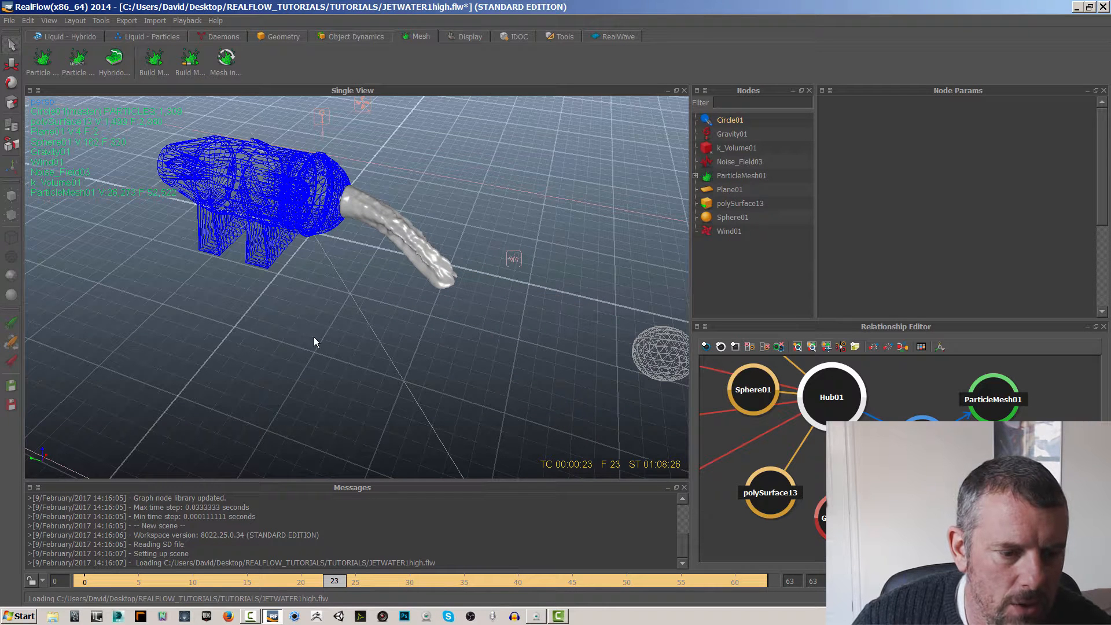
click(10, 20)
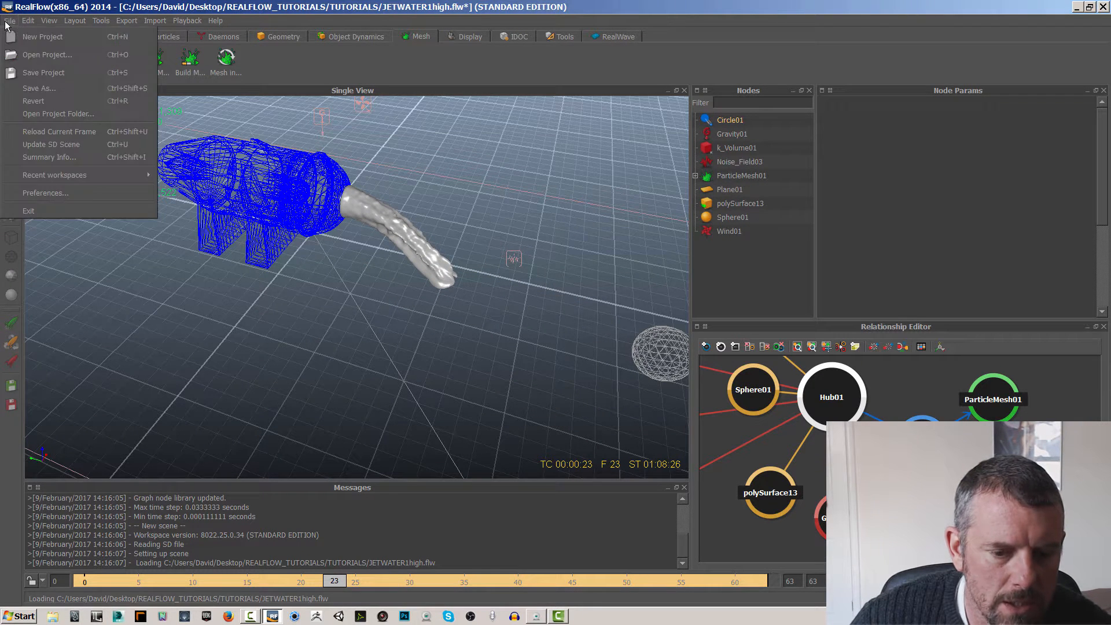
Load dsplines.flw from REALFLOW_TUTORIALS/TUTORIALS, discarding the current jet-water scene data
click(47, 54)
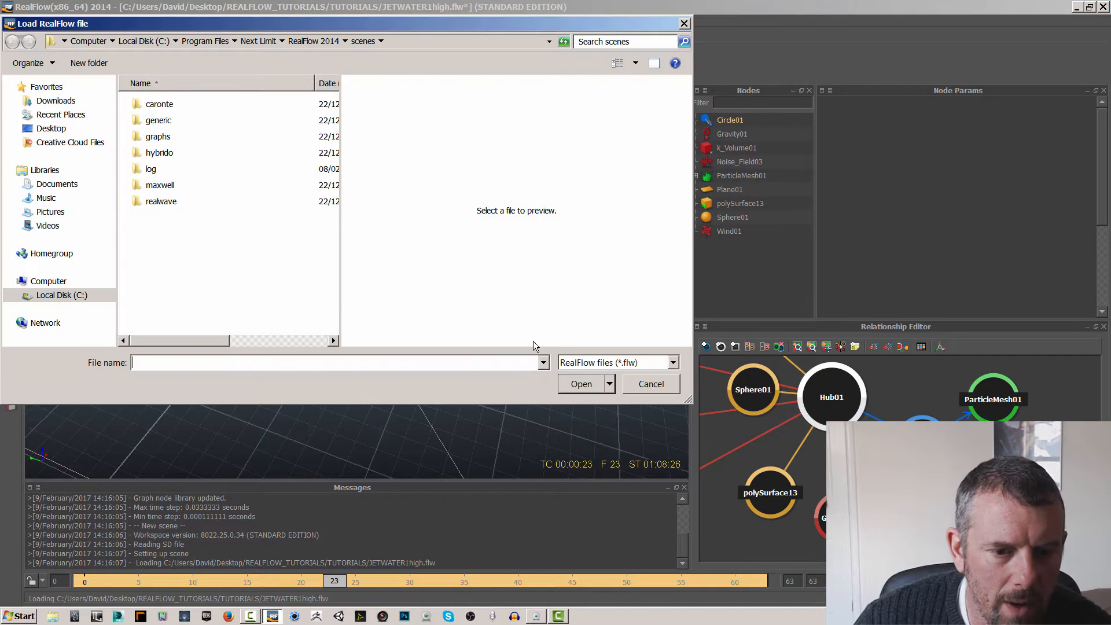
click(51, 128)
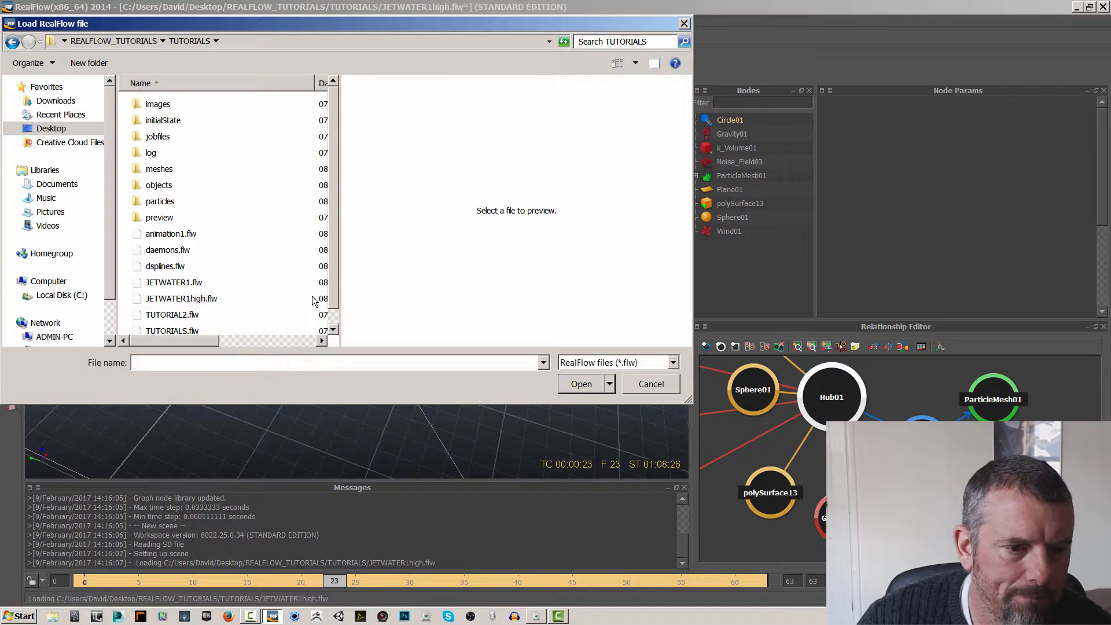
scroll(down, 3)
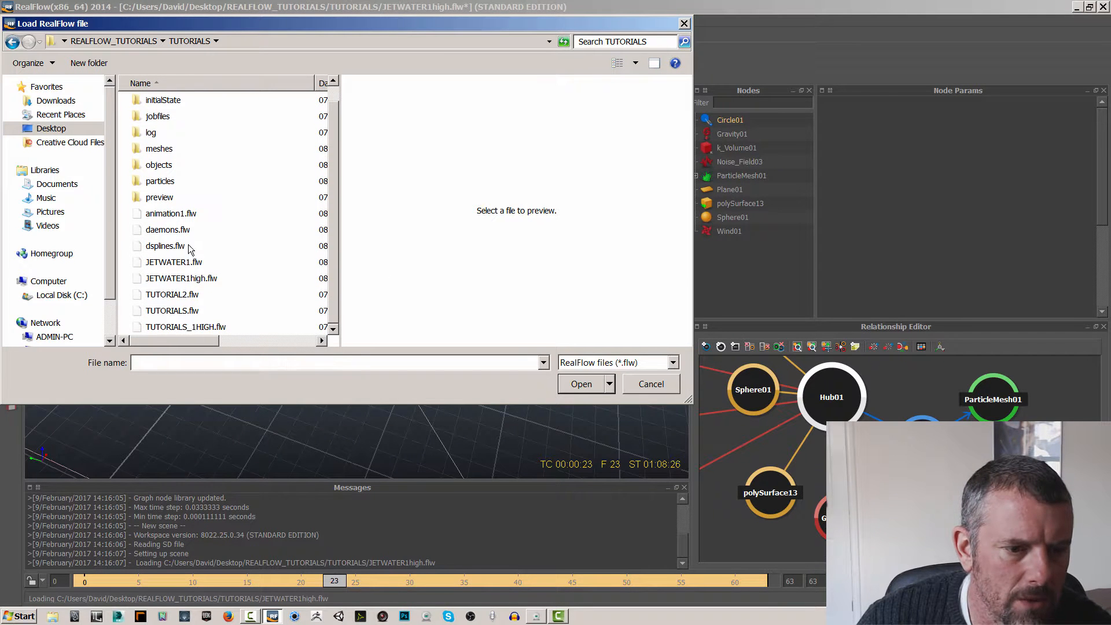
click(165, 246)
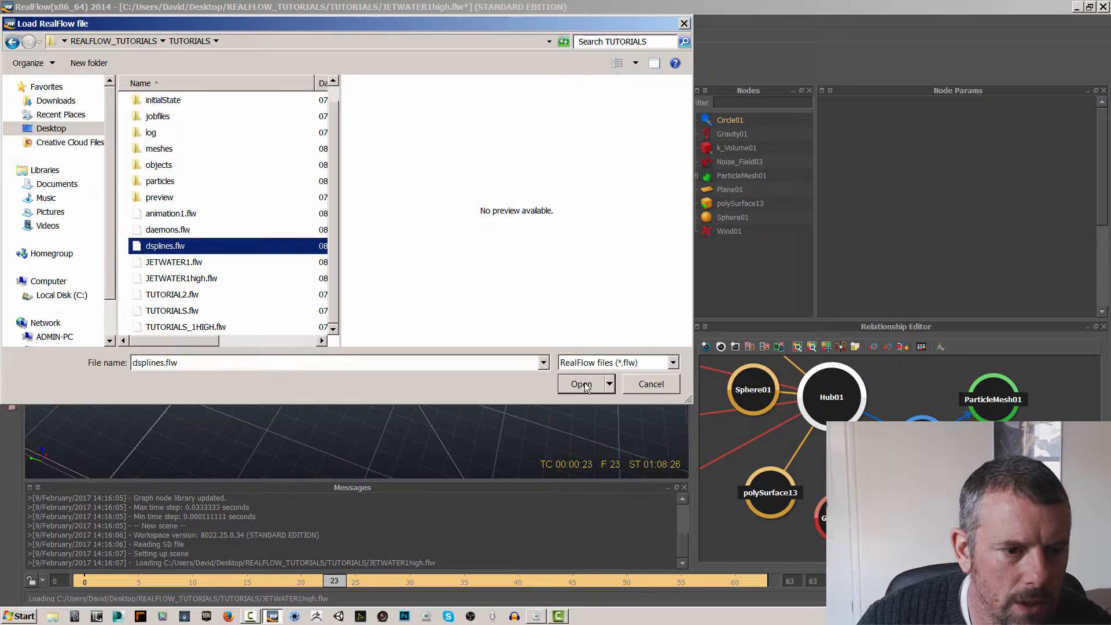
click(581, 384)
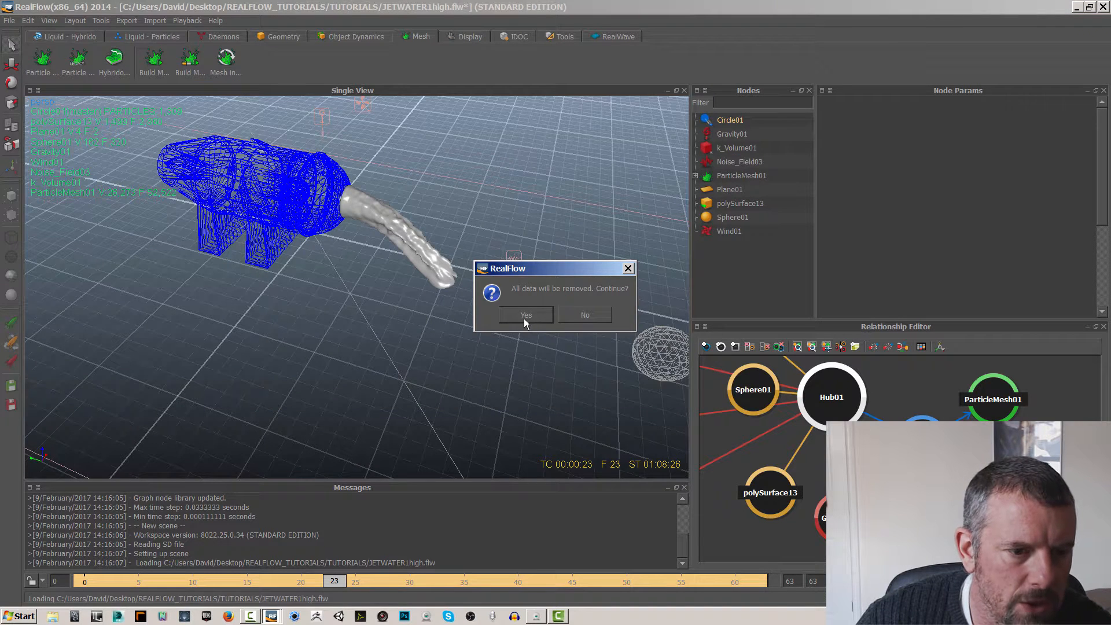
click(526, 315)
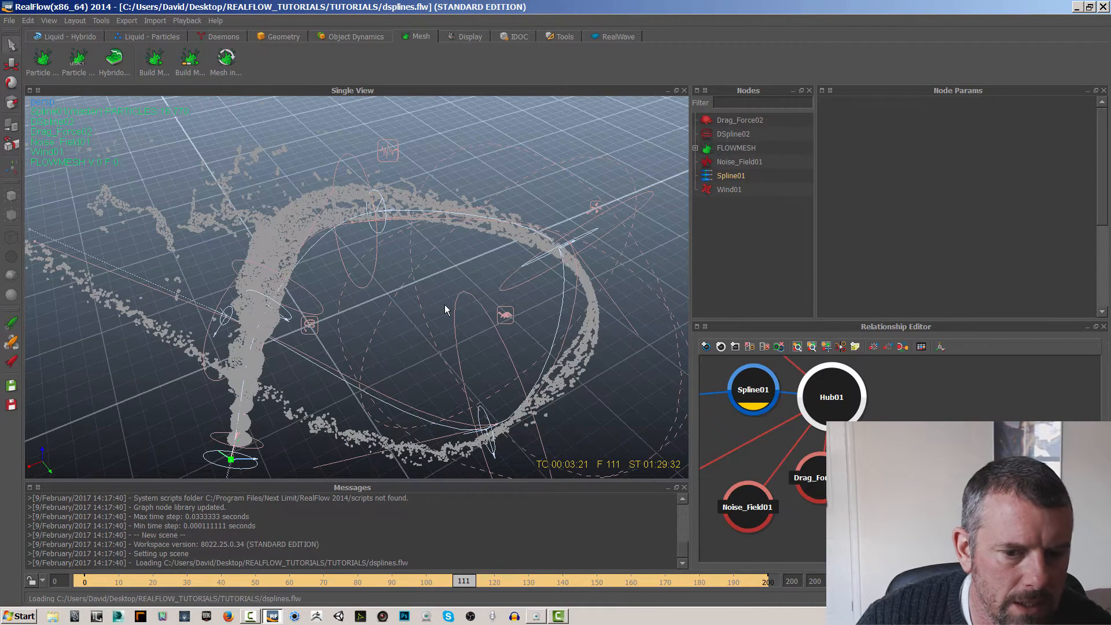
Select the Spline01 fluid to display its Liquid type and density 1000 in Node Params
click(85, 581)
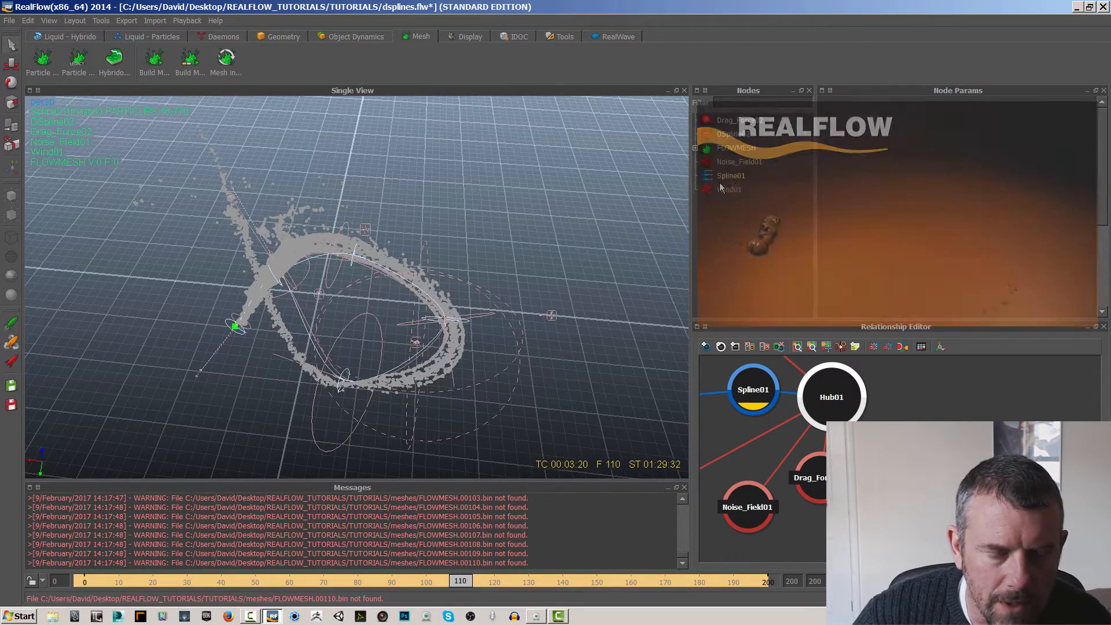
click(730, 174)
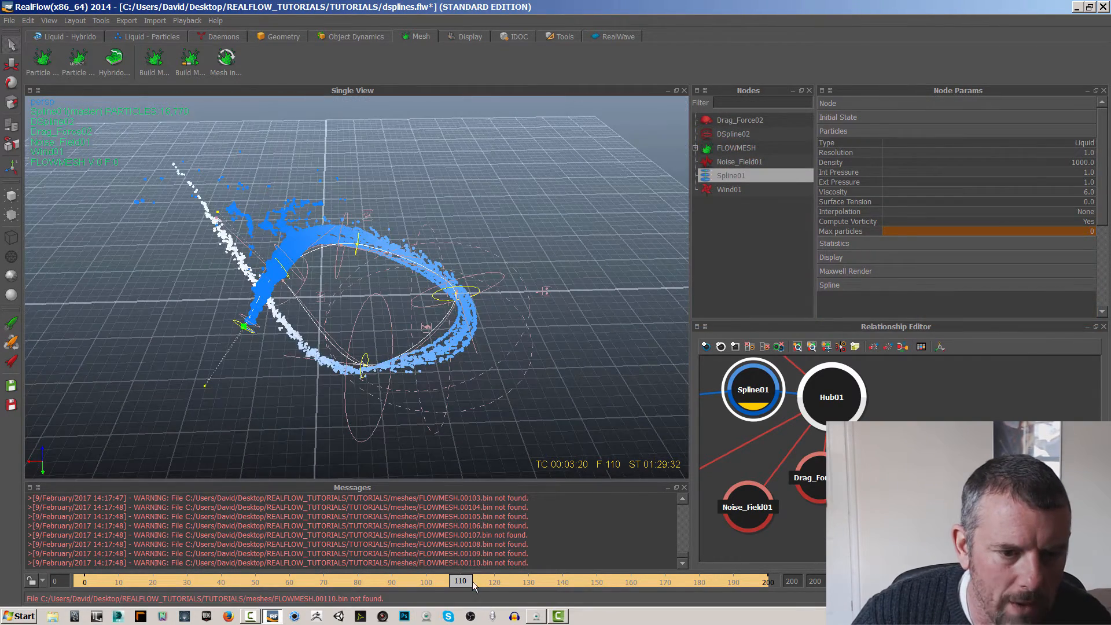